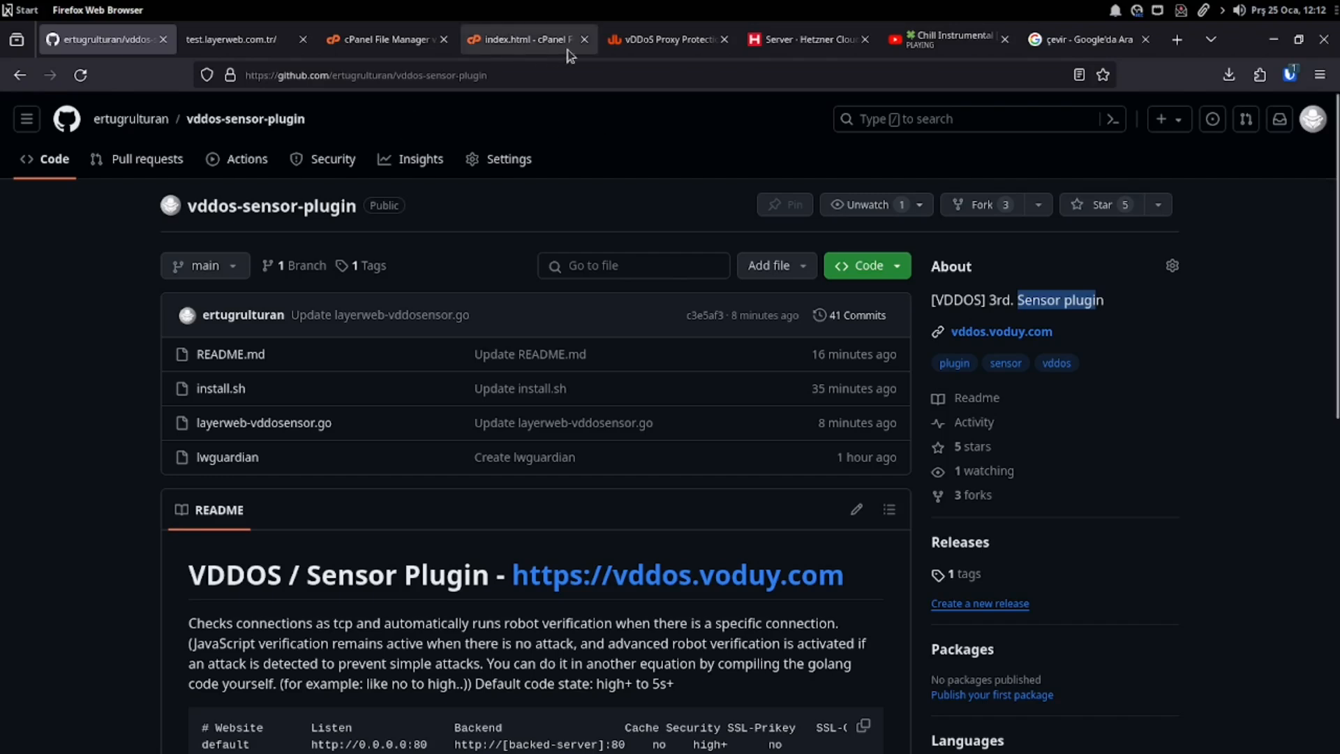
Step: Switch from the vddos-sensor-plugin GitHub tab to the vDDoS Proxy Protection homepage tab
click(666, 39)
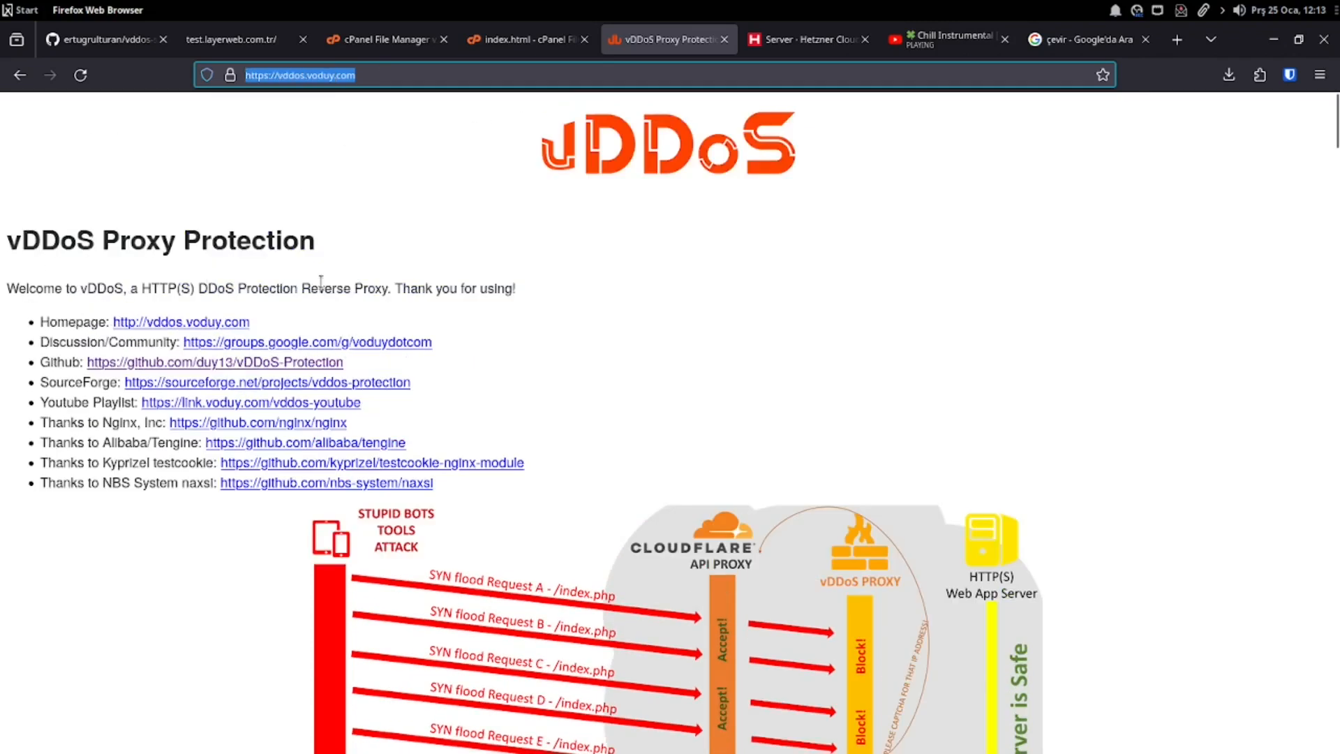
Step: Scroll the vddos.voduy.com page down to its system requirements
scroll(down, 3)
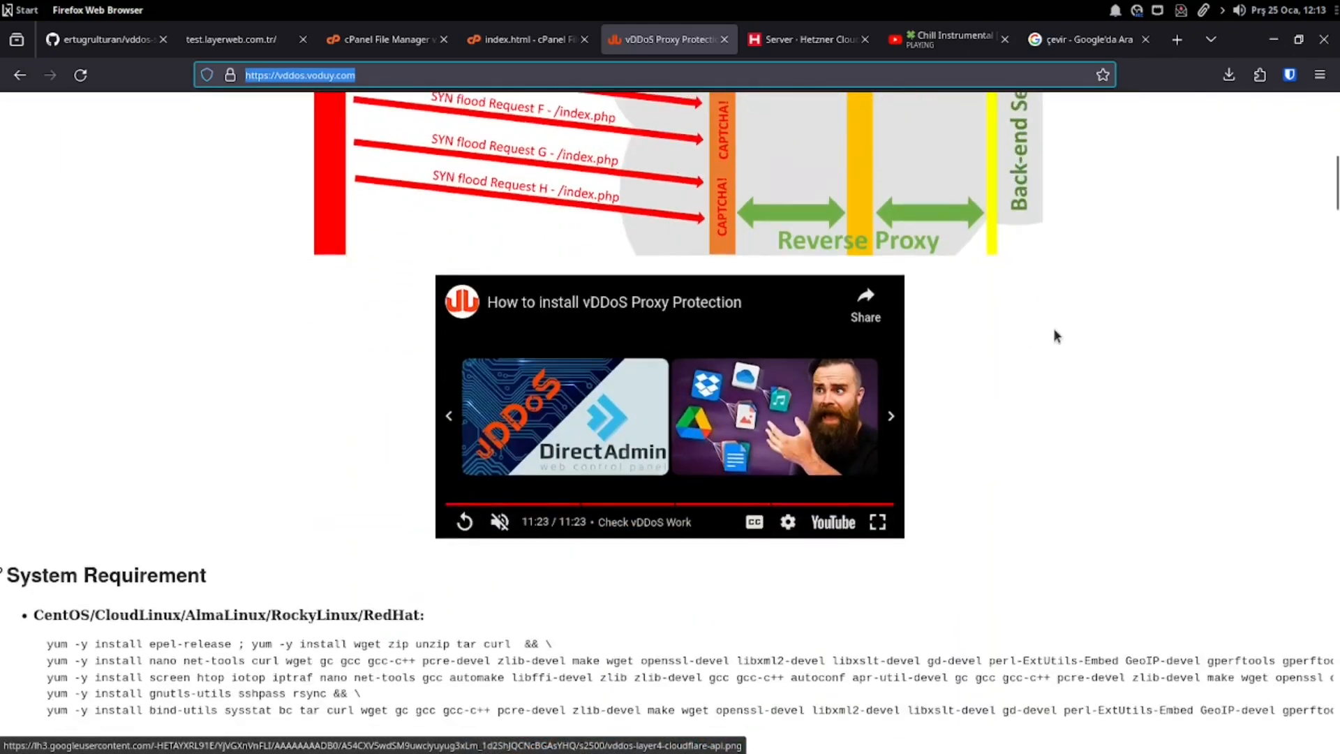
scroll(down, 3)
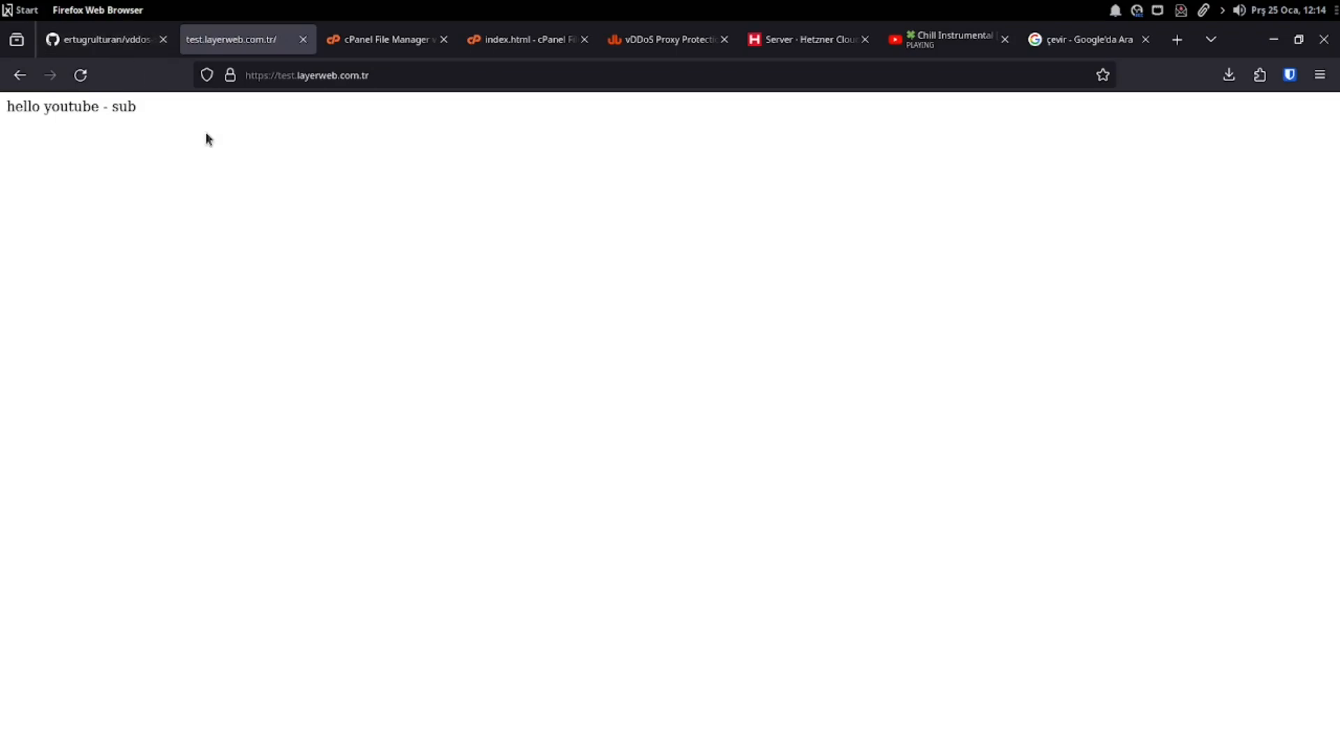
Step: Visit the sensor plugin GitHub tab, then return to the test.layerweb.com.tr tab
click(102, 39)
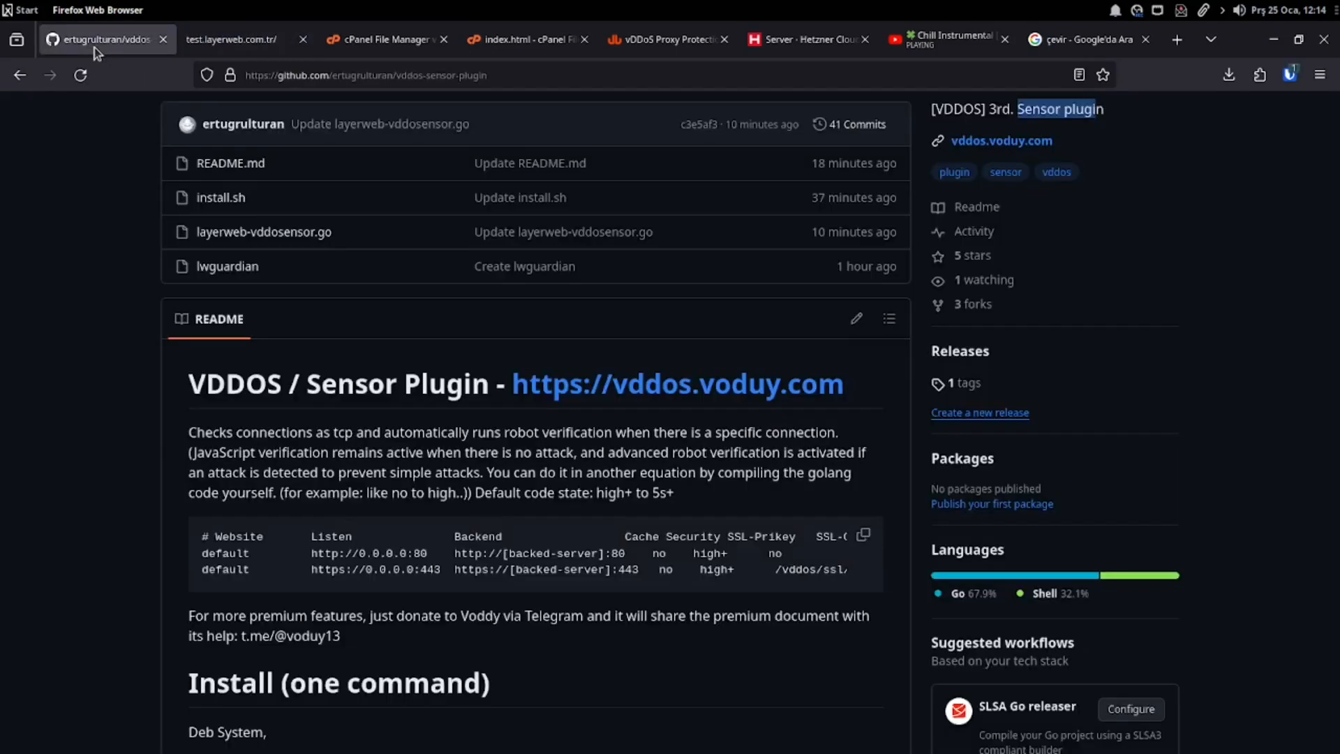
click(231, 39)
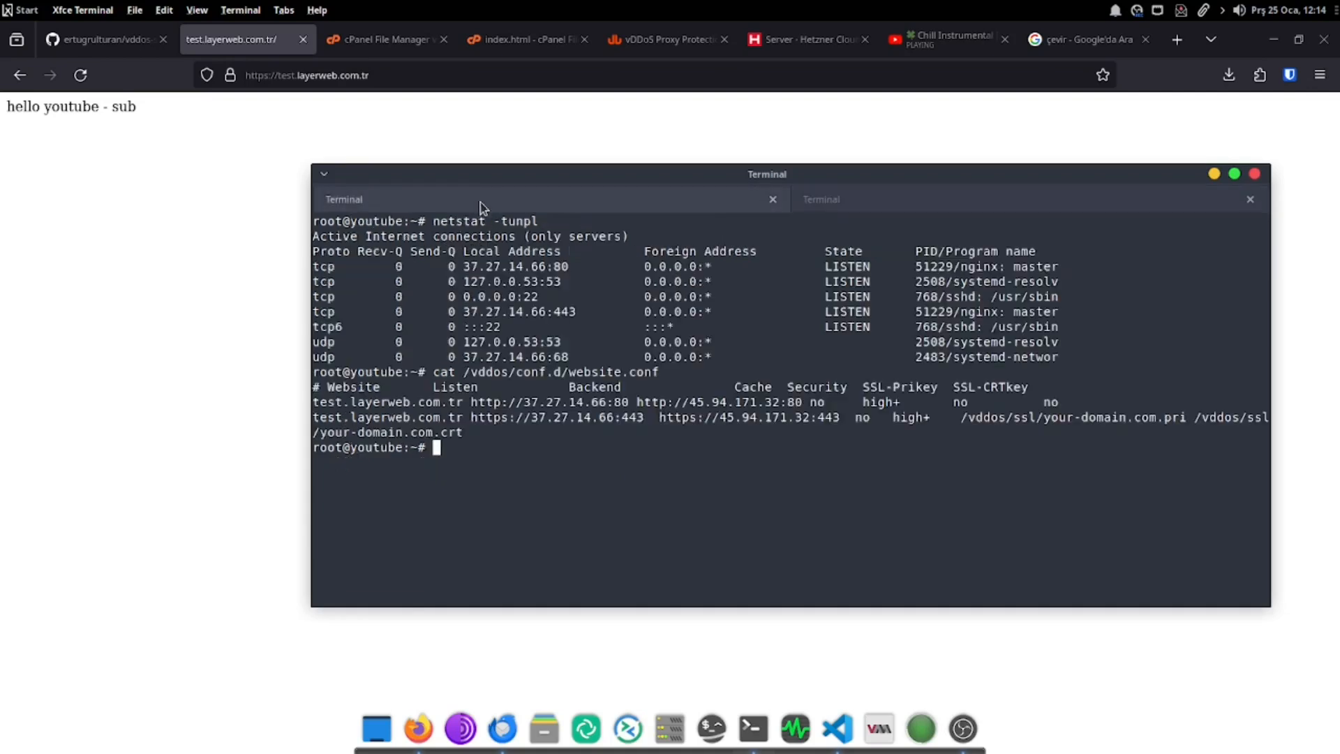
Step: Enter the README's Deb apt-get/curl install command for the vddos sensor plugin
click(103, 39)
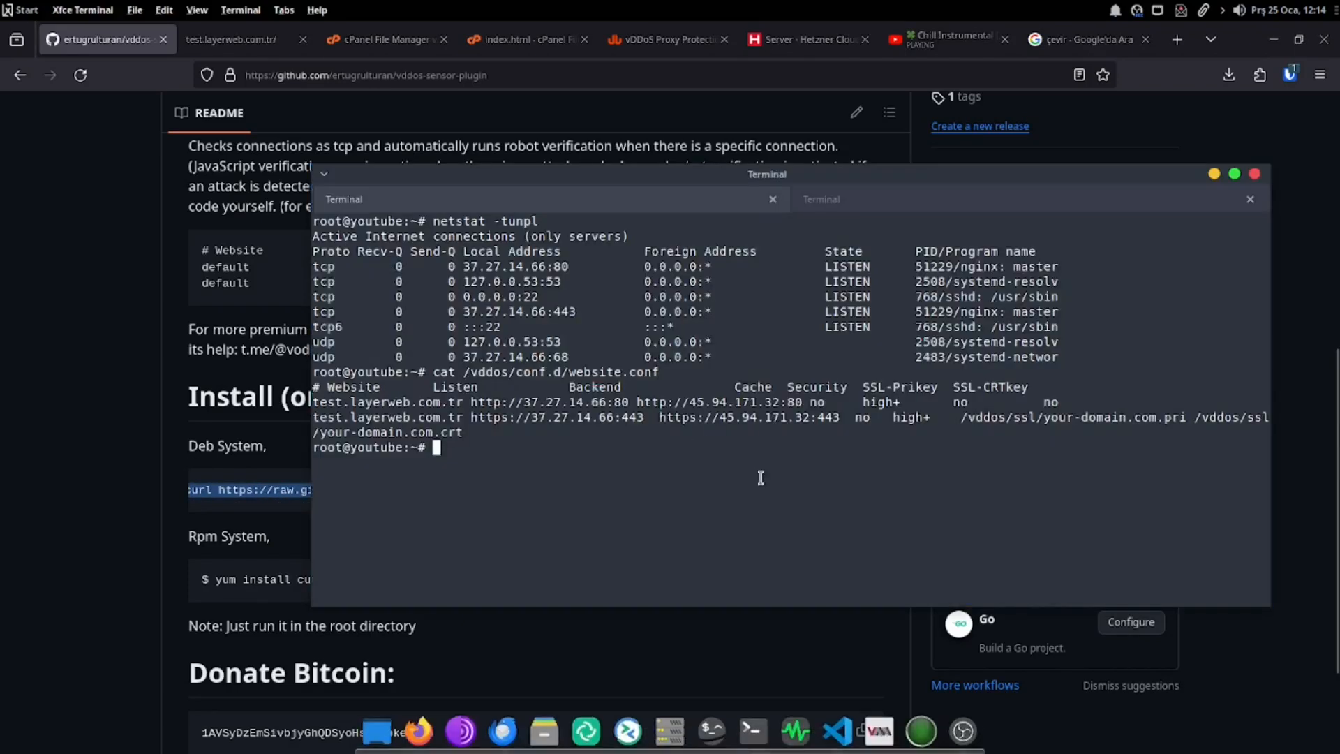
text(apt-get install curl -y && curl https://raw.githubusercontent.com/ertugrulturan/vddos-sensor-plugin/main/install.sh | bash -)
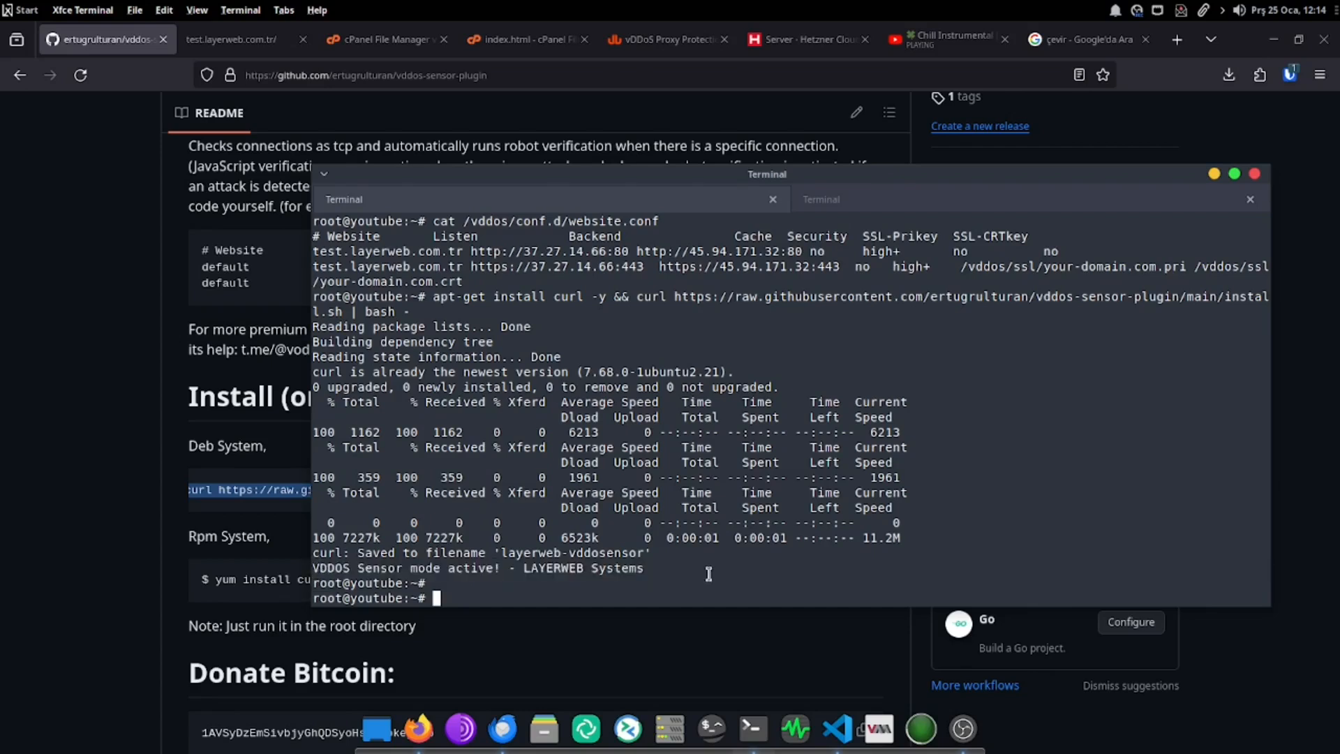
Step: Follow logs with journalctl -f and launch node tls-super.js against test.layerweb.com.tr
text(journalctl -f)
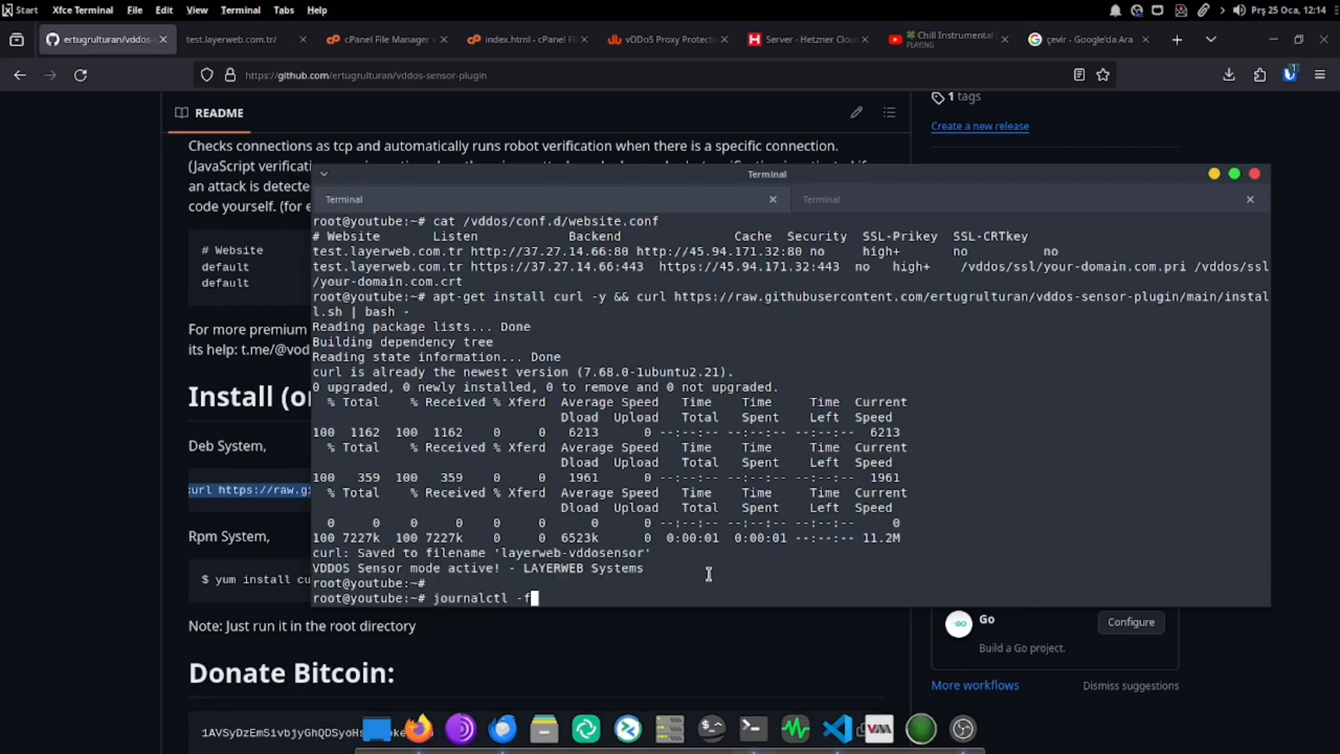
key(Return)
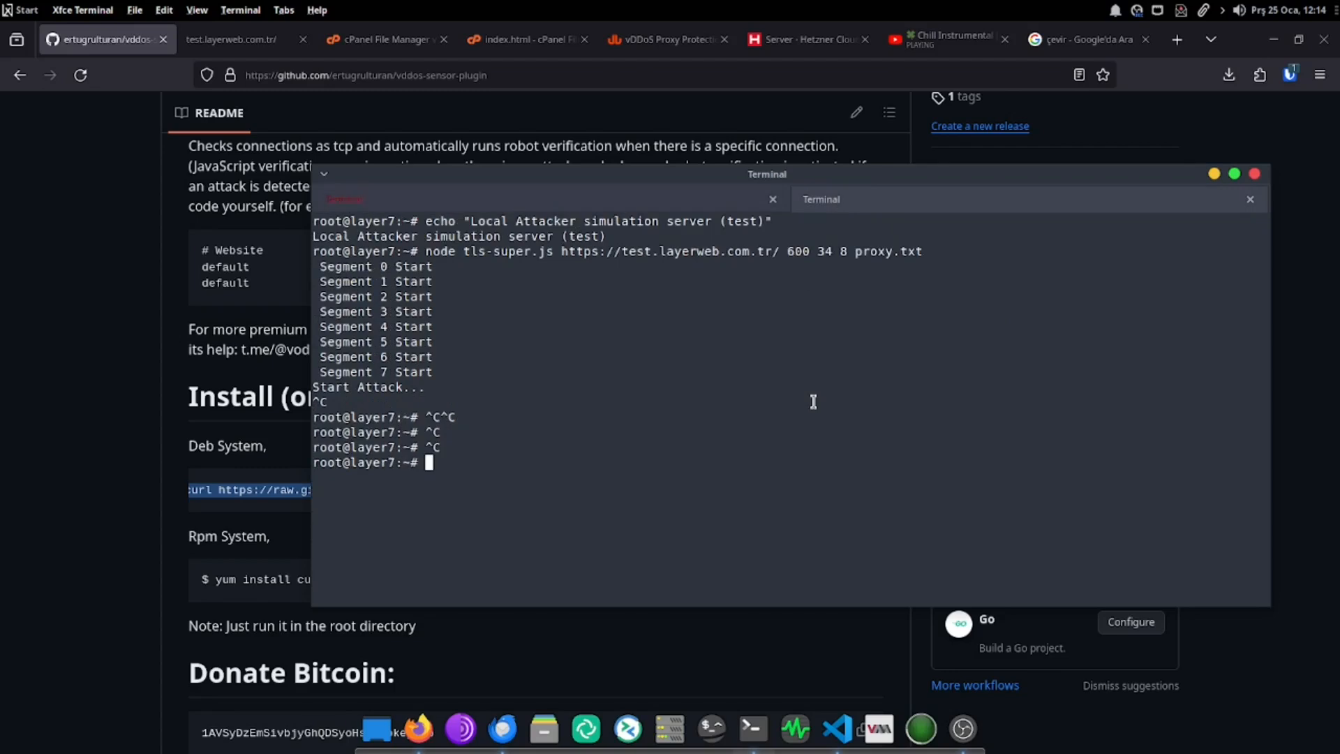
text(node tls-super.js https://test.layerweb.com.tr/ 600 34 8 proxy.txt)
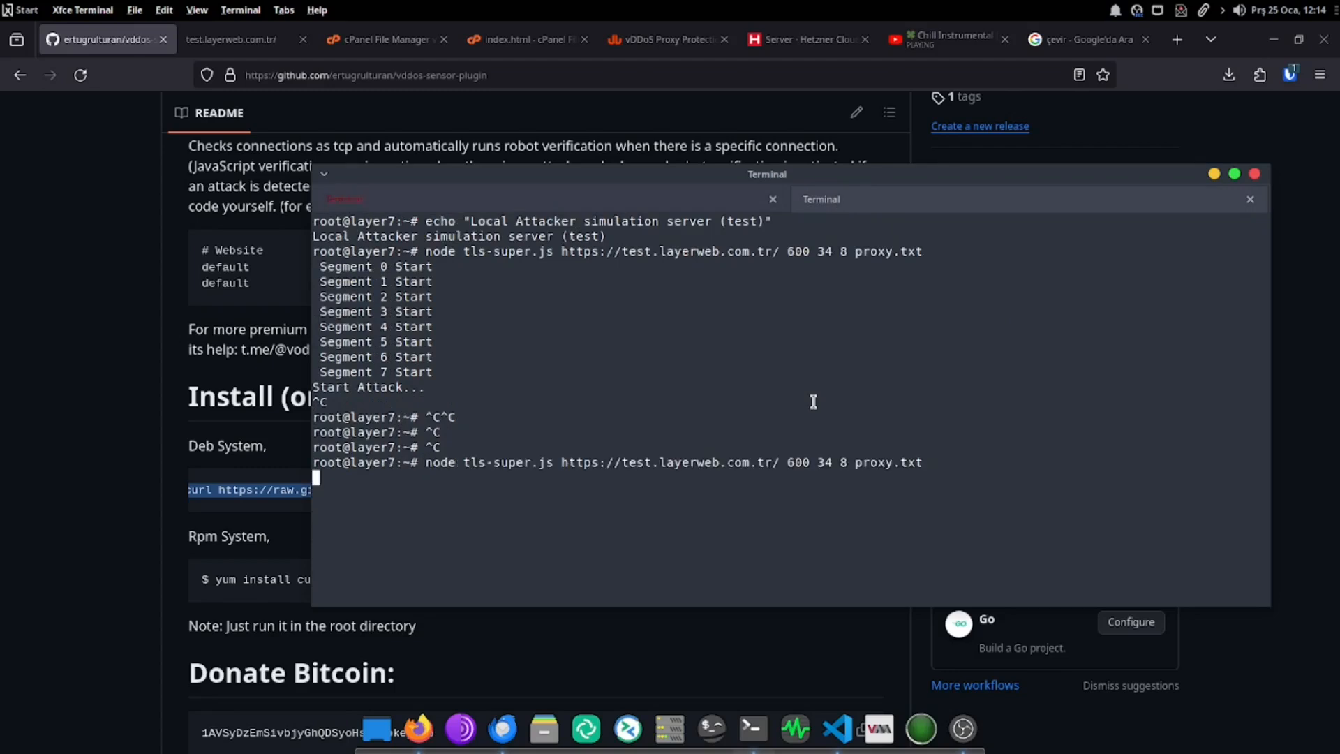
key(Return)
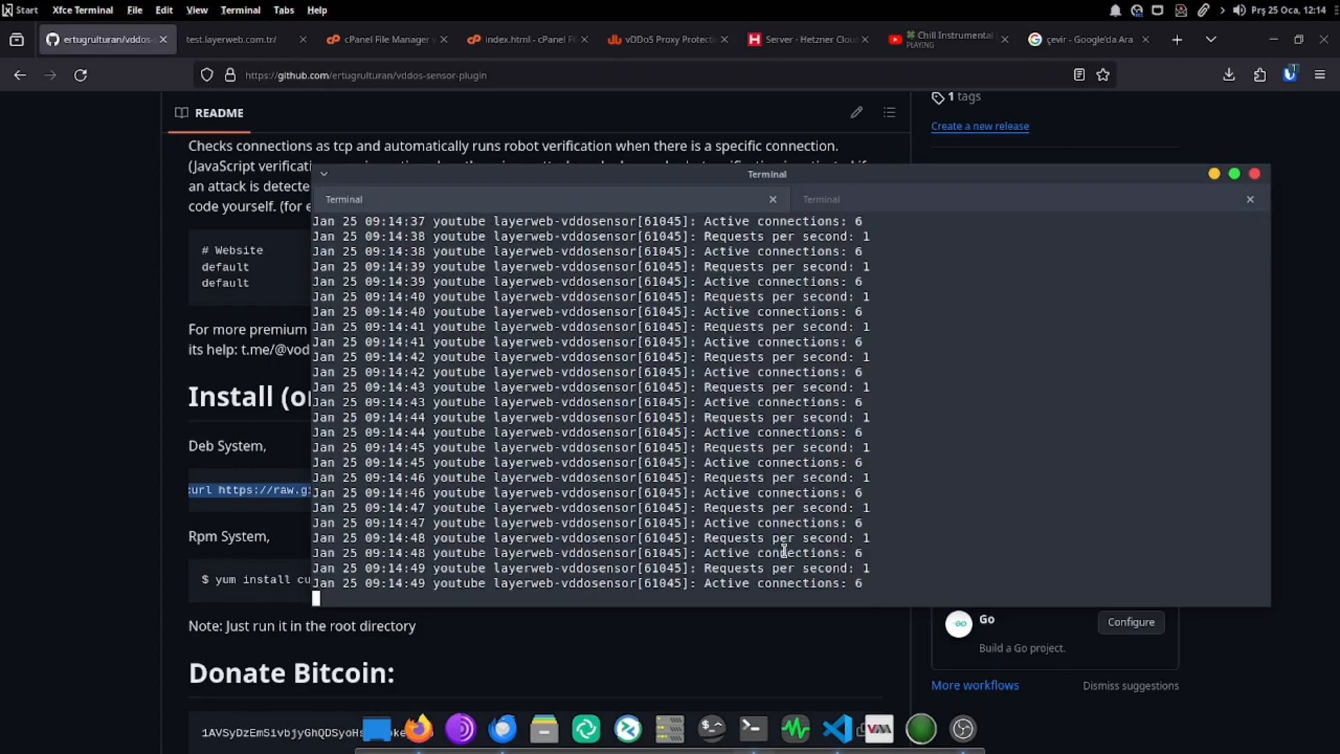